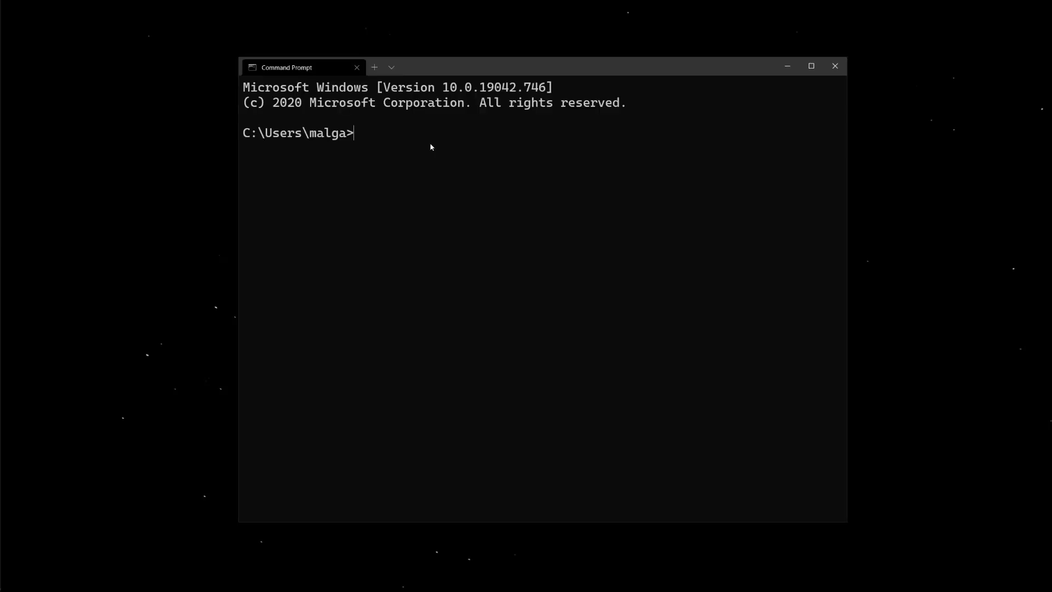
Step: Change the terminal's working directory to the explorers folder
text(cd)
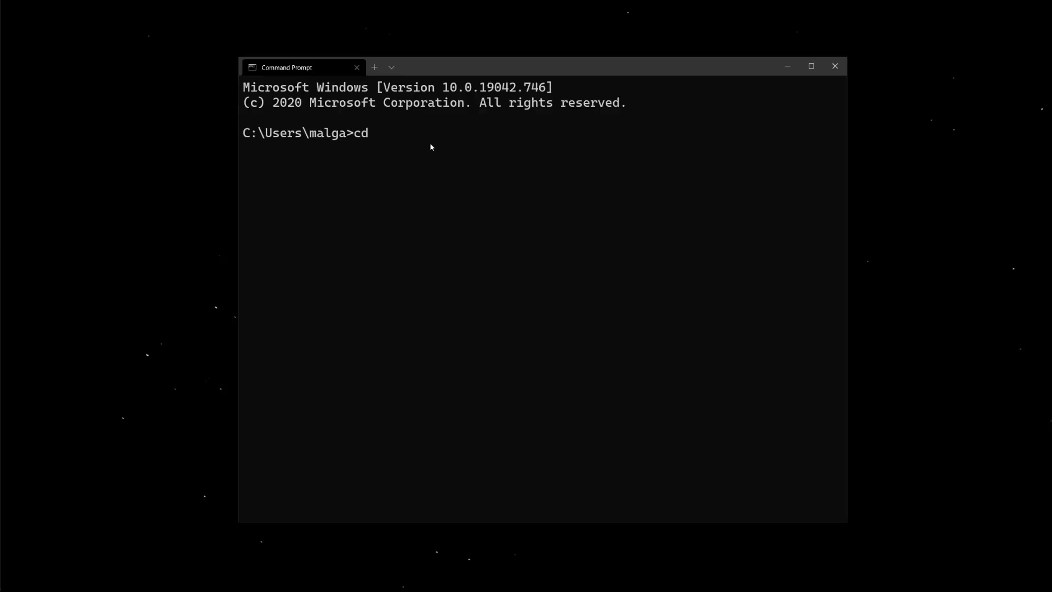
text(explorers)
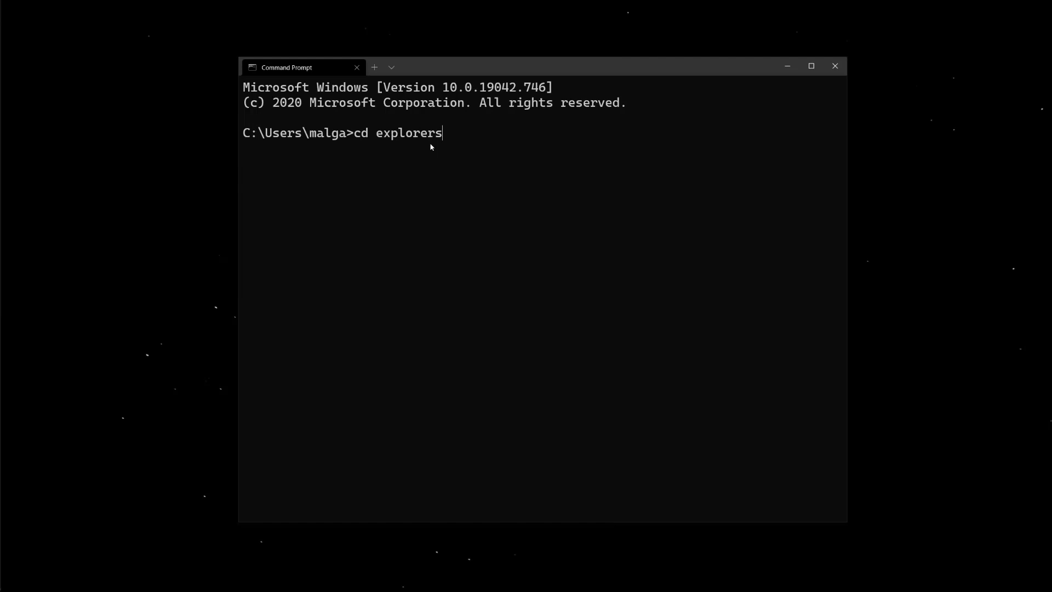
key(Return)
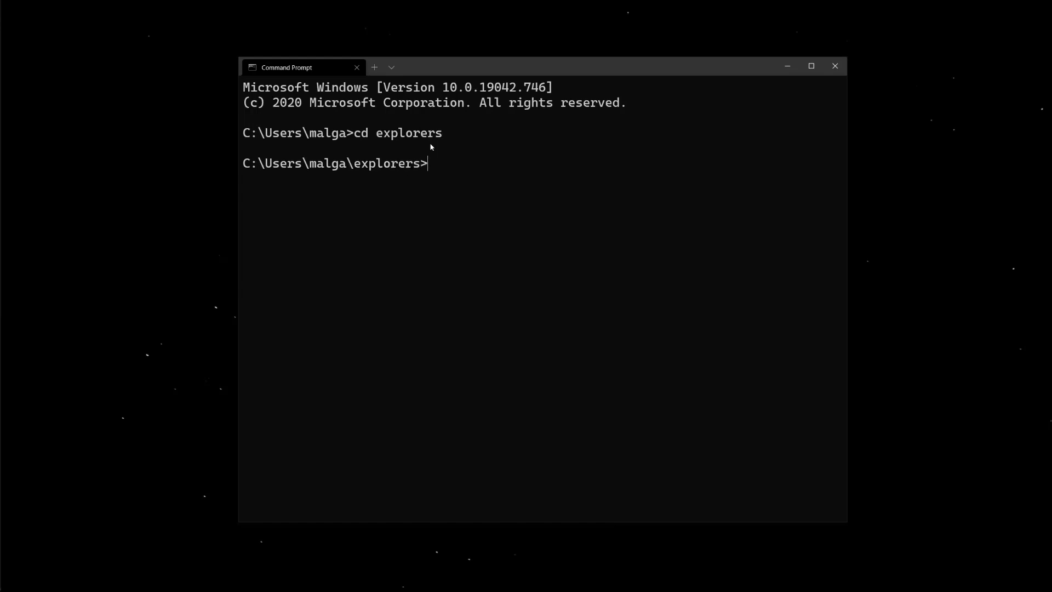
Step: Launch the Nuxt project generator with 'yarn create nuxt-app frontend'
text(yarn create)
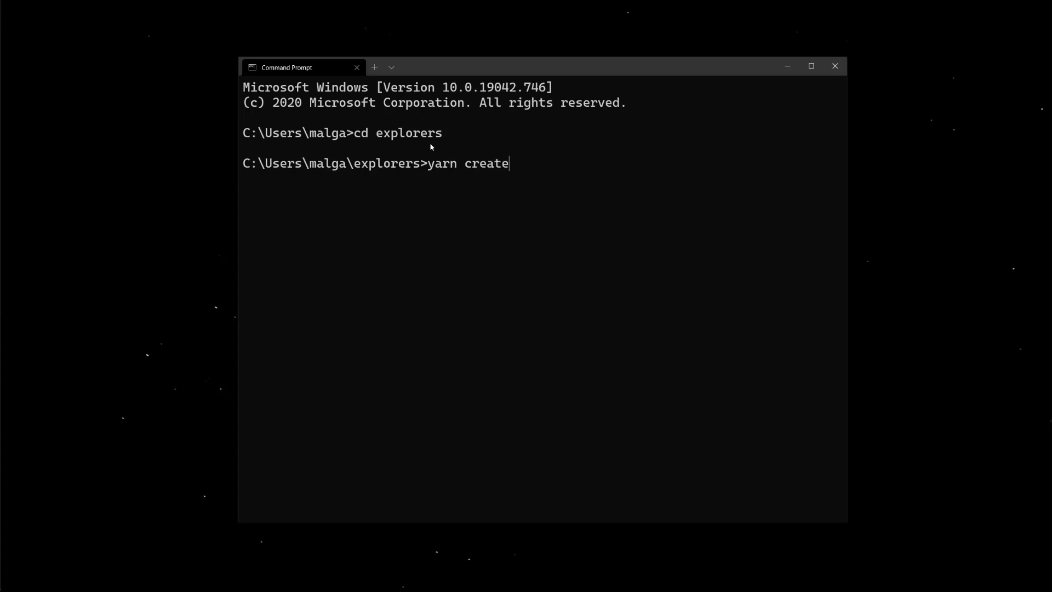
text(nuxt-a)
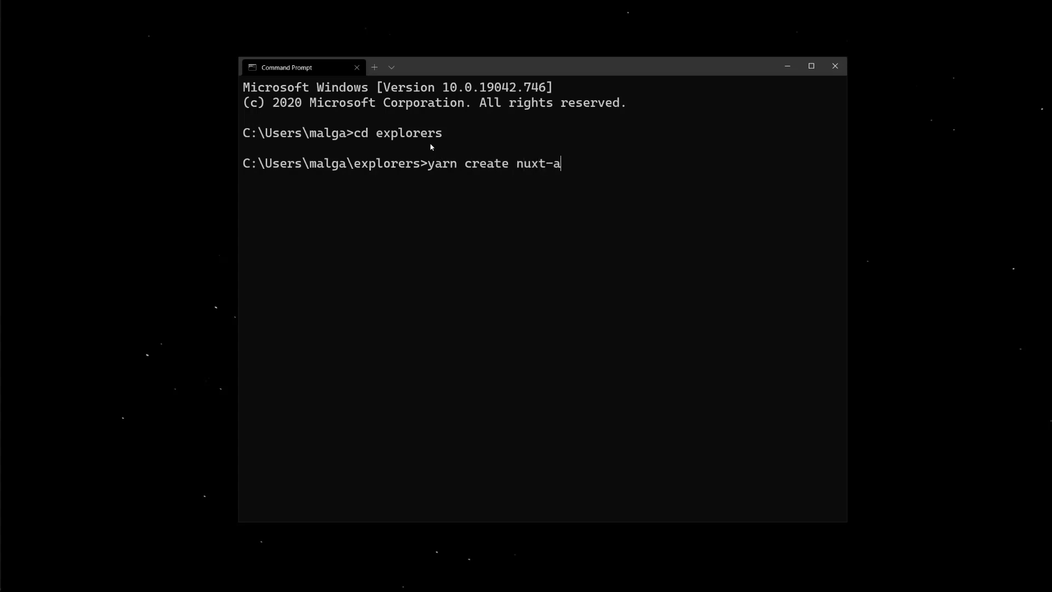
text(pp)
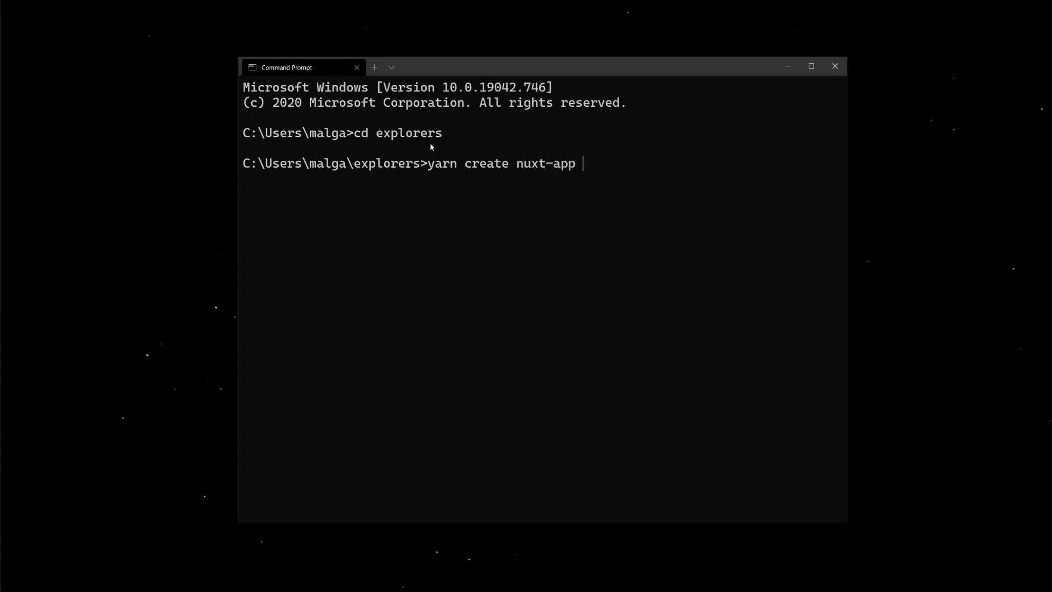
text(frontend)
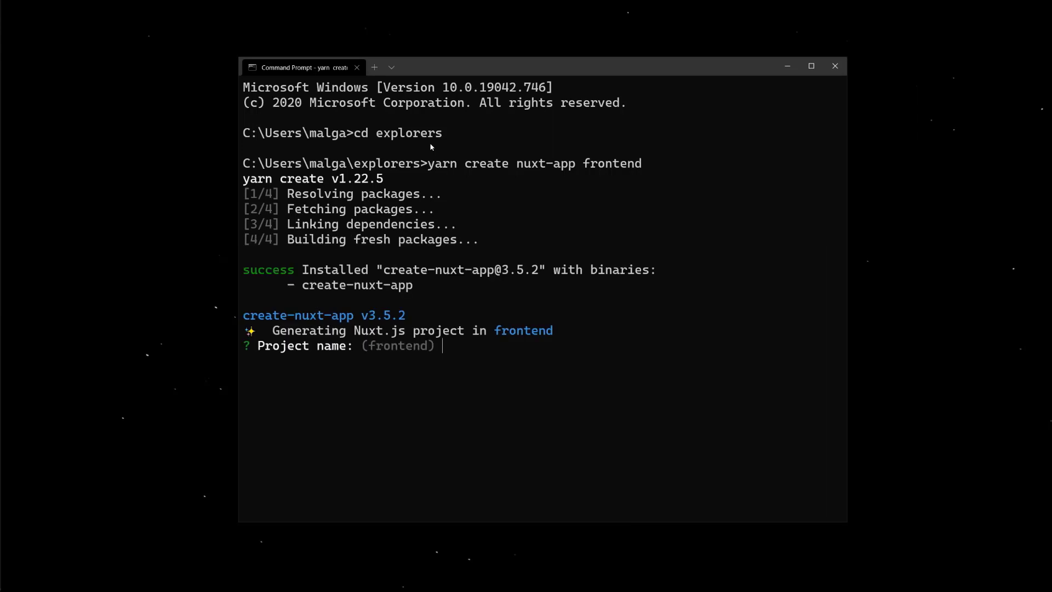
Step: Accept 'frontend' as the project name and pick Static as the deployment target
key(Return)
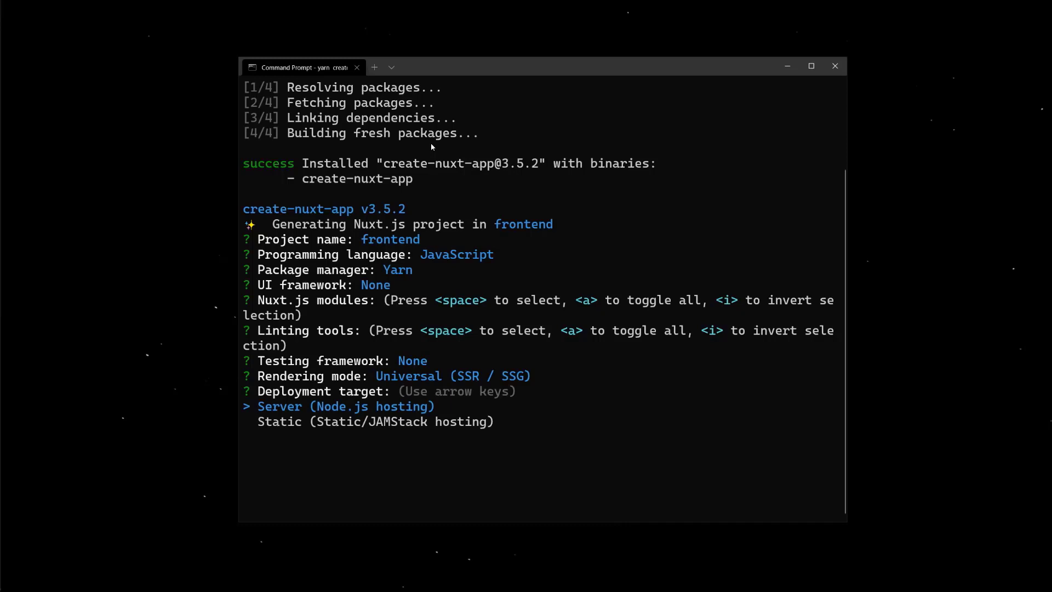
key(down)
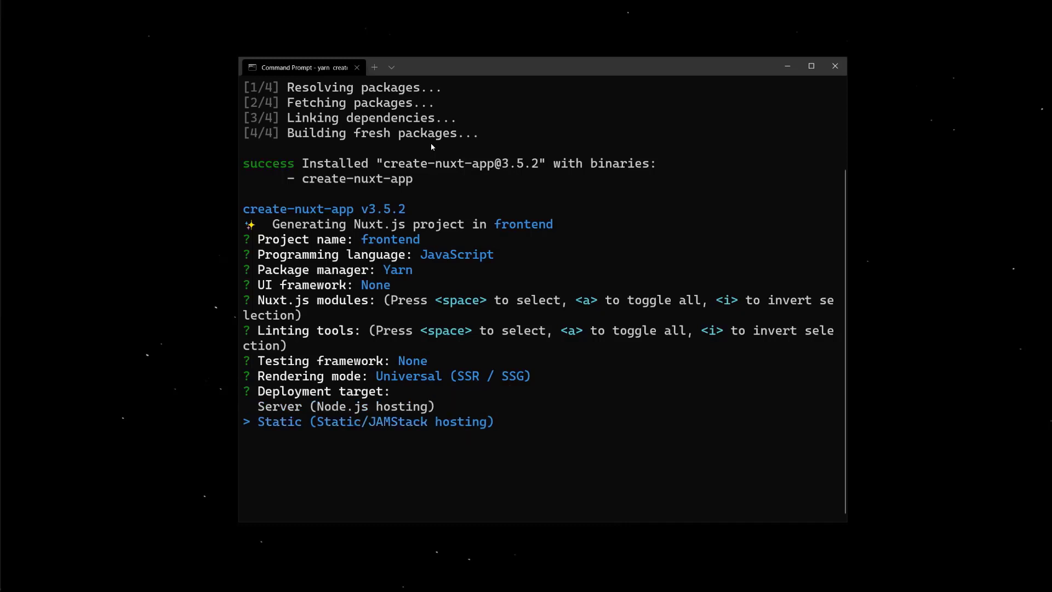
key(Return)
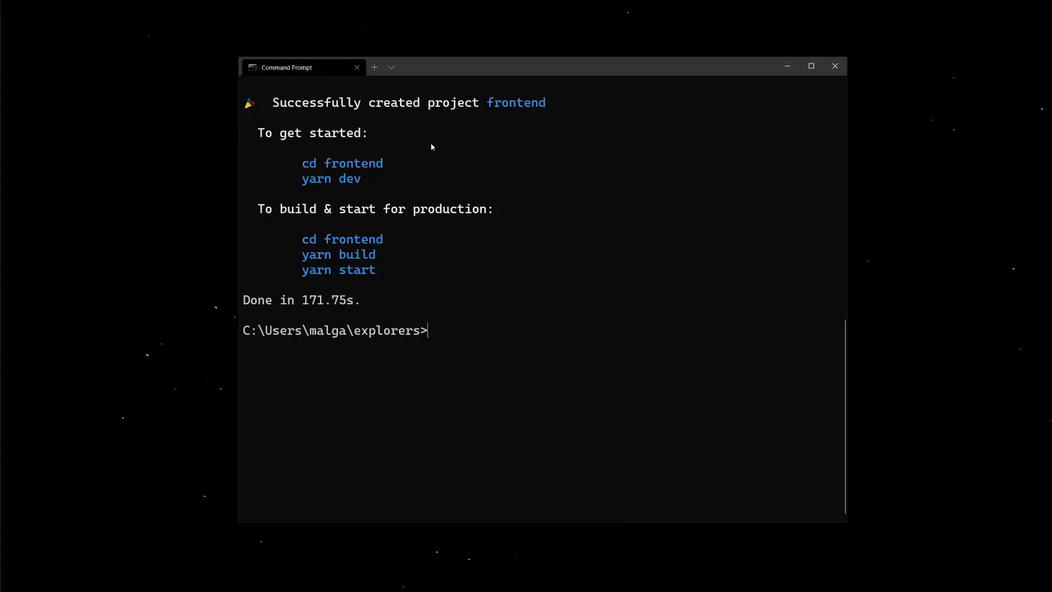
Step: Enter the frontend folder and start the development server with 'yarn dev'
text(cd fron)
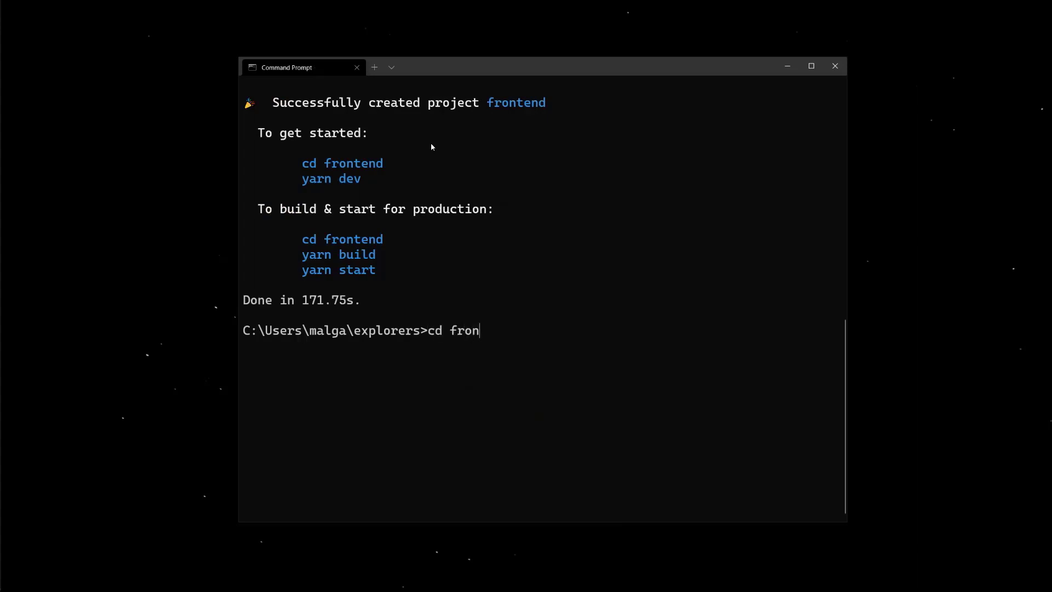
key(Return)
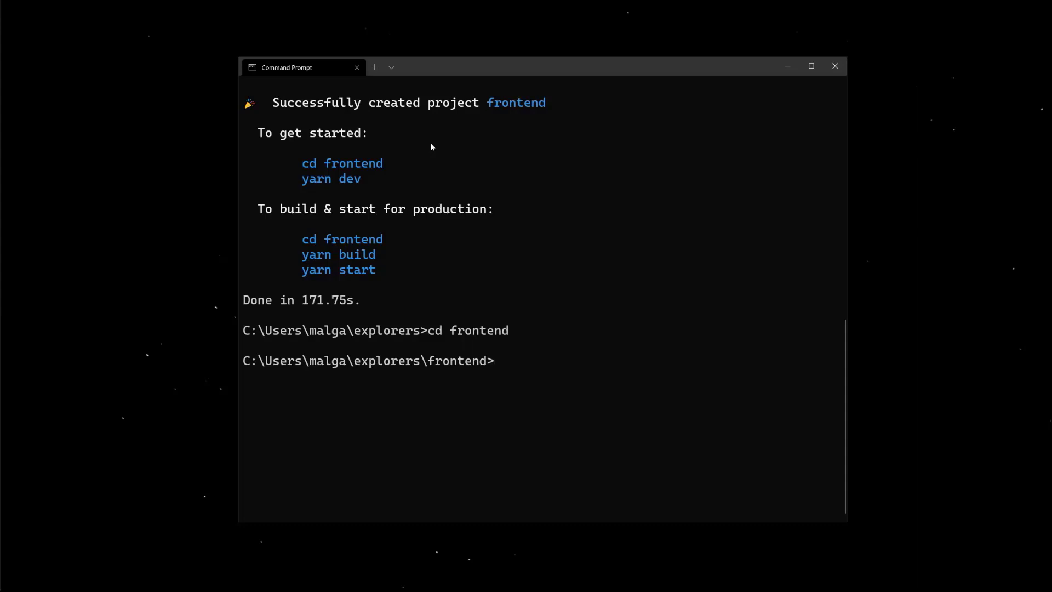
text(yarn dev)
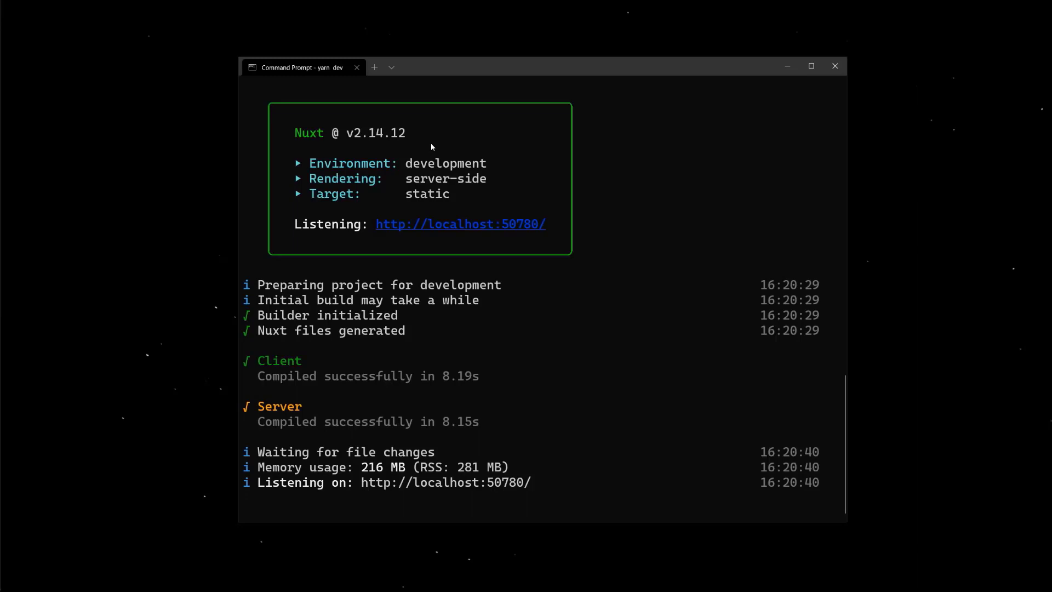
mouse_move(524, 225)
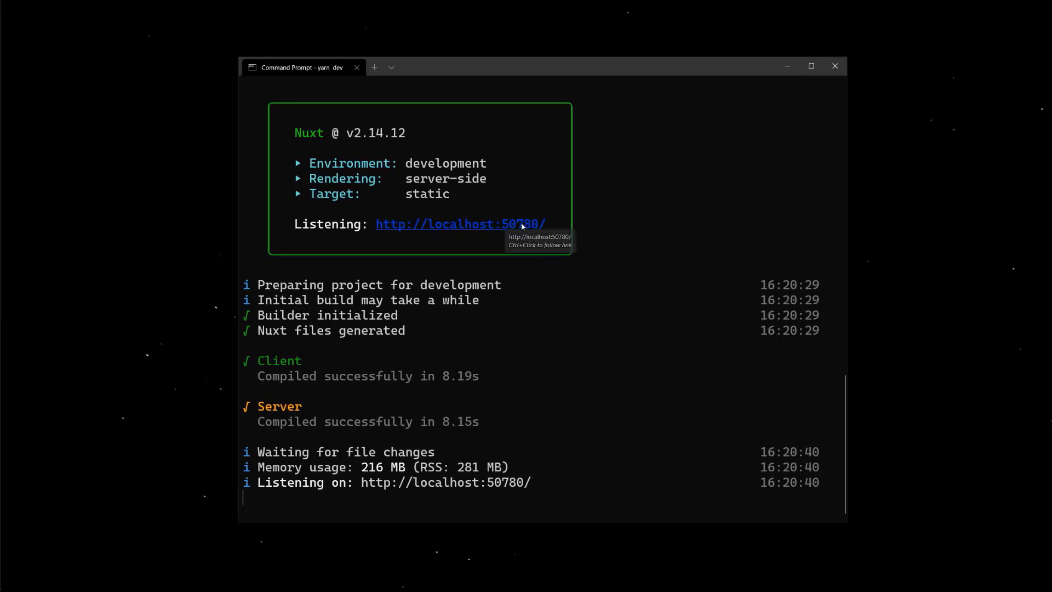
mouse_move(378, 225)
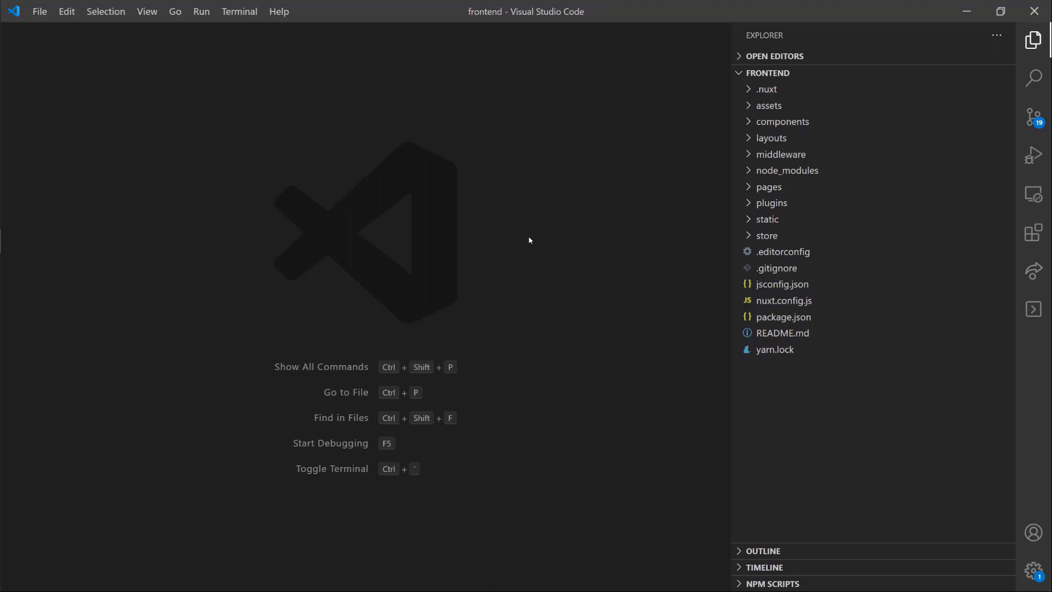
Step: Expand the pages folder in the VS Code Explorer to reveal index.vue
click(768, 187)
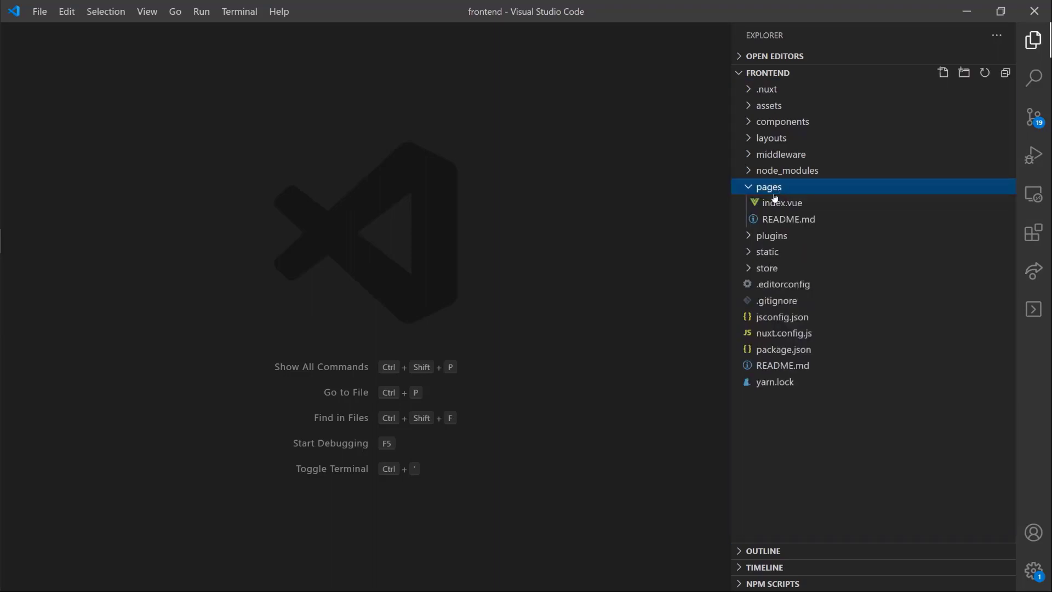
mouse_move(780, 203)
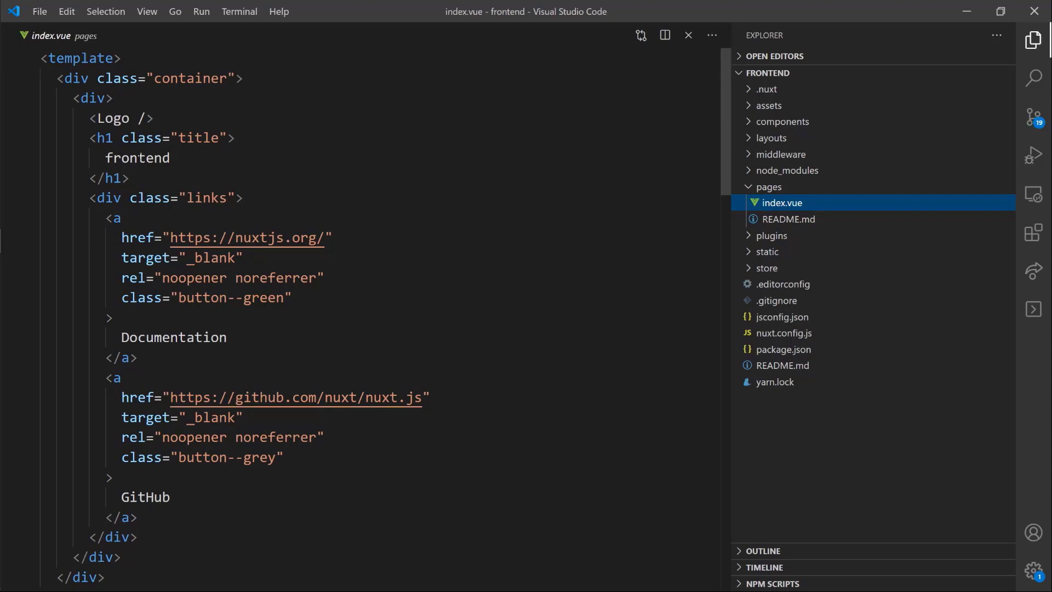
Step: Replace the h1 text 'frontend' in index.vue with 'Hello Explorers'
double_click(138, 158)
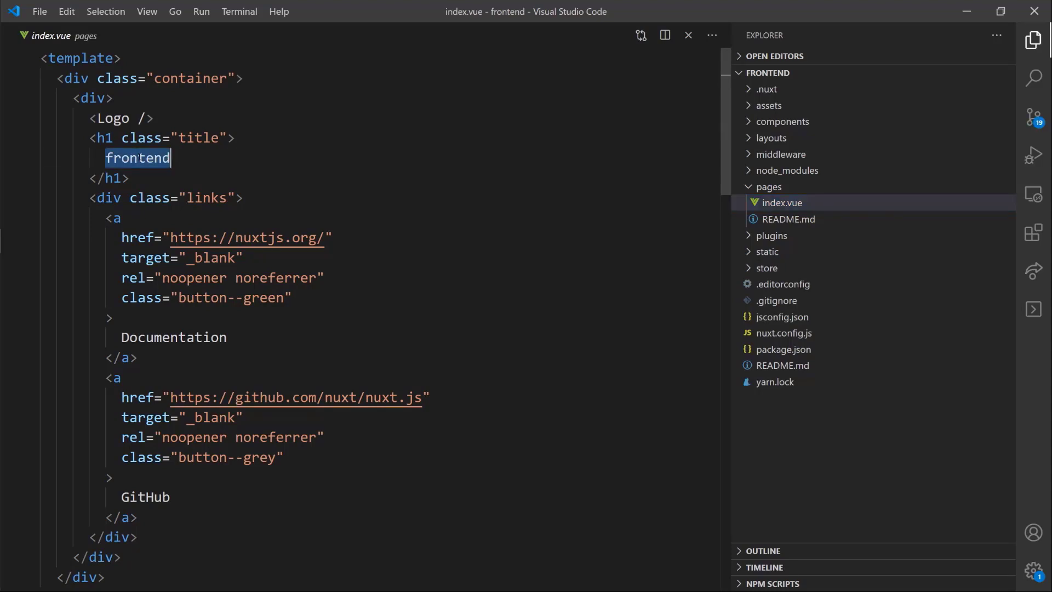
text(Hello Ex)
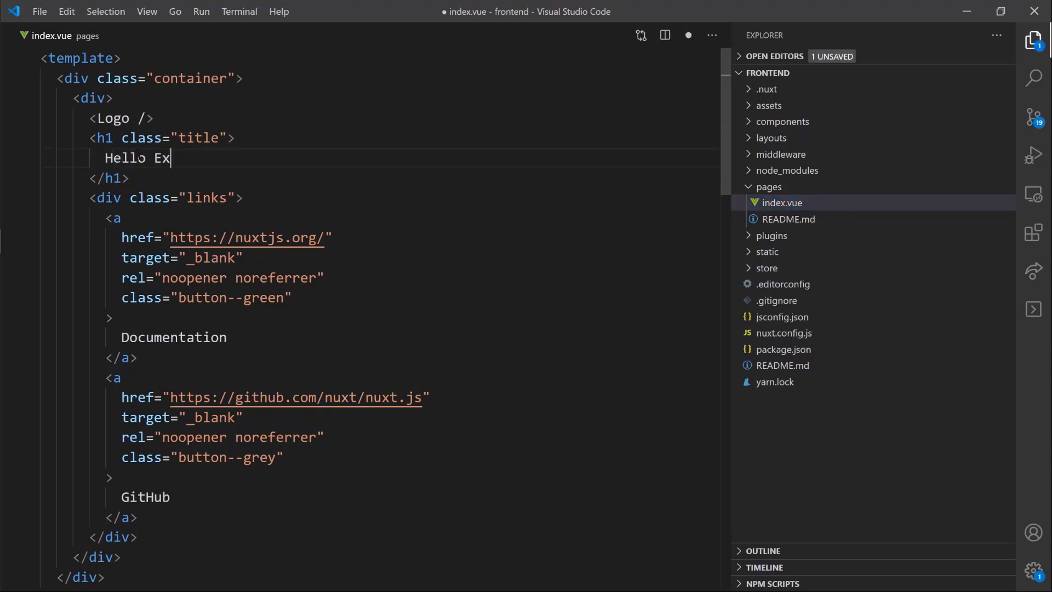
text(plorers)
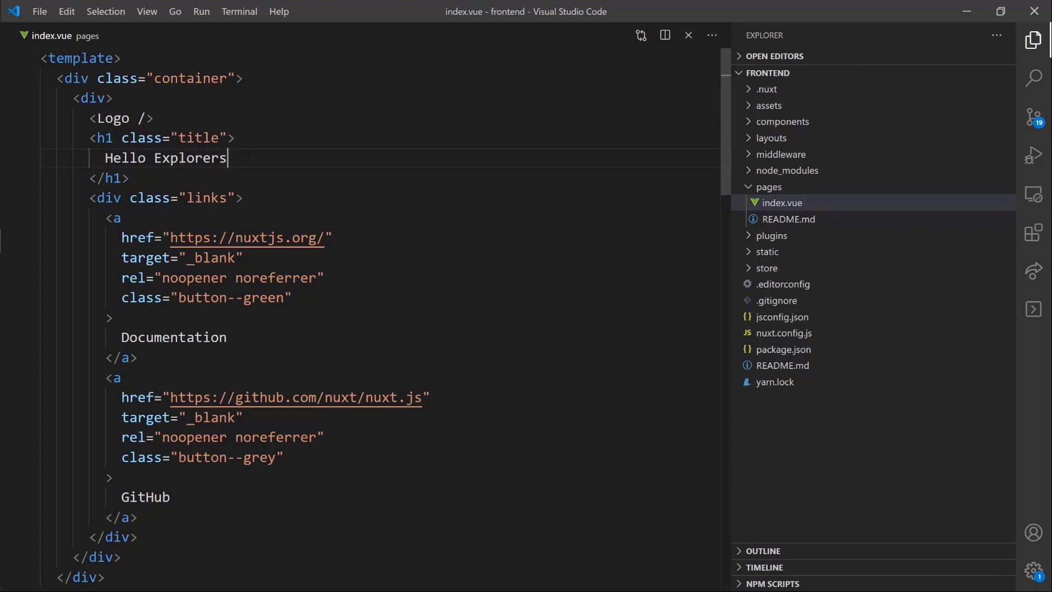